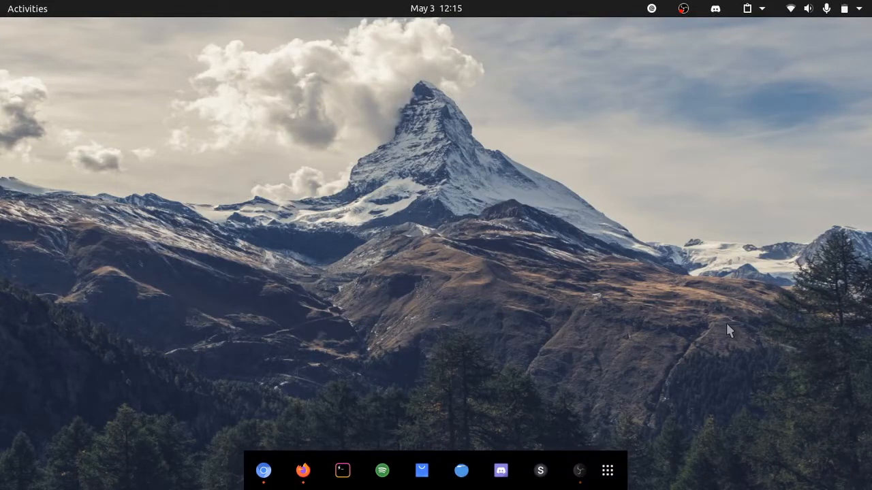
pyautogui.moveTo(696, 194)
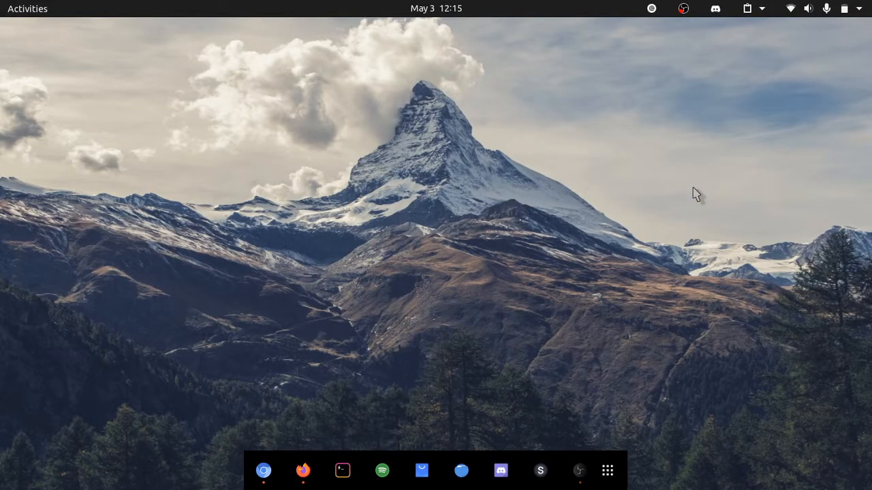
pyautogui.moveTo(652, 52)
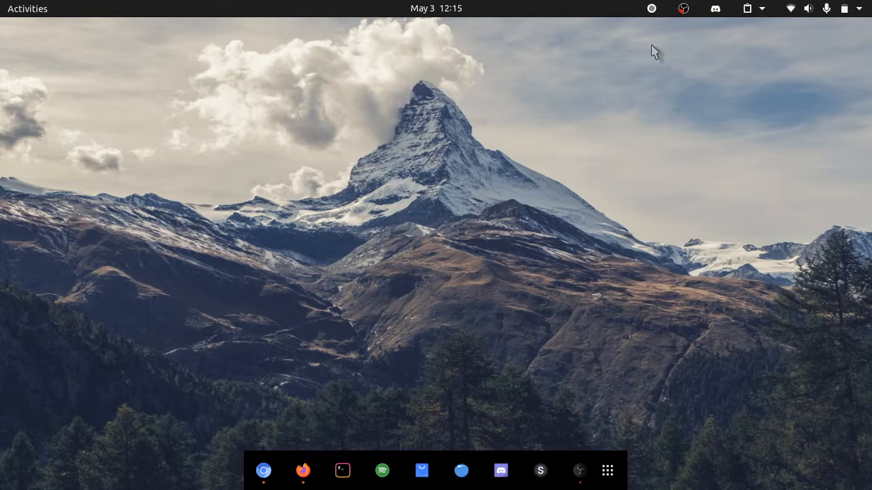
# - Check the shell's installed-extensions and clipboard menus in the top bar, then dismiss them
pyautogui.click(651, 8)
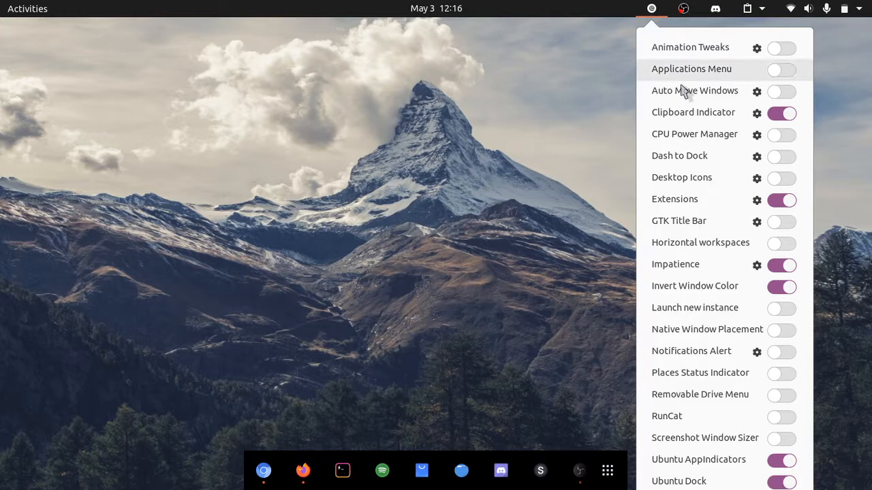
pyautogui.click(747, 8)
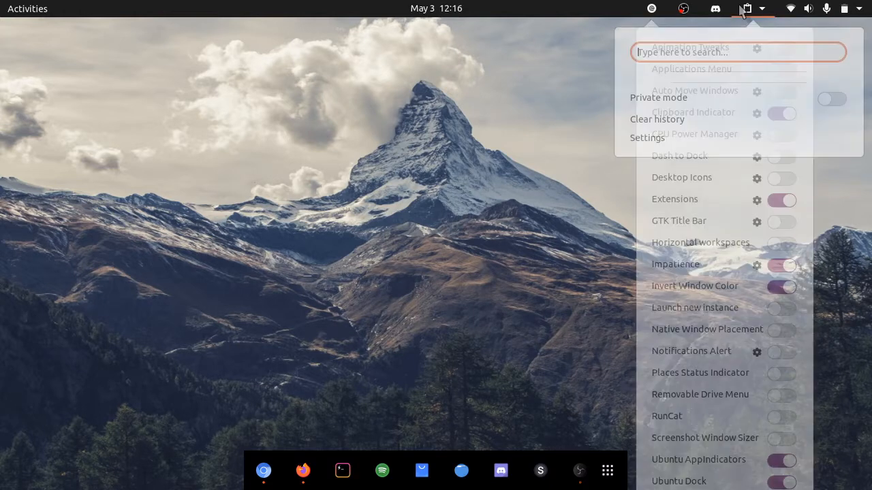
pyautogui.click(746, 8)
pyautogui.write('u')
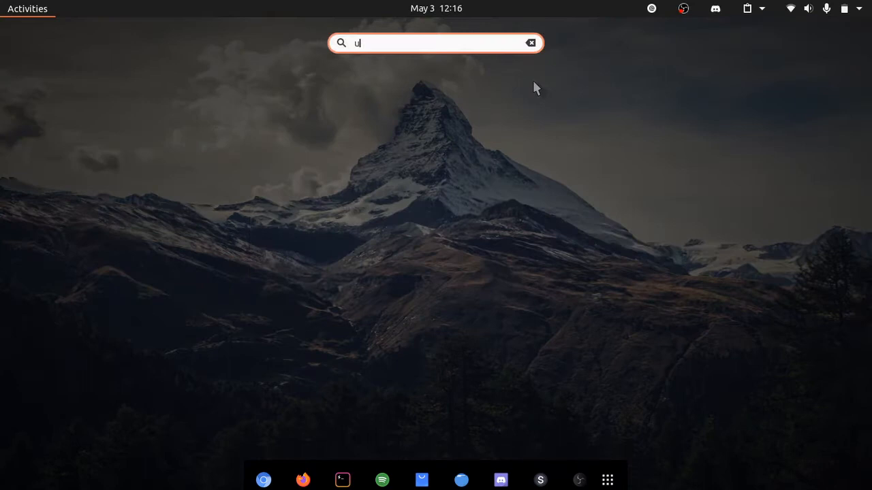
# - Search Activities for 'ubuntu software', then launch Firefox and search Google for 'Firefox add ons'
pyautogui.write('buntu sof')
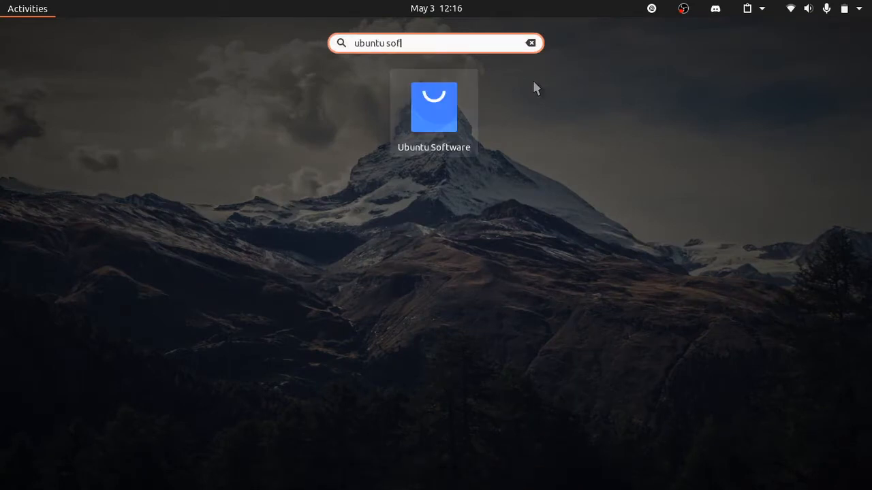
pyautogui.write('tware')
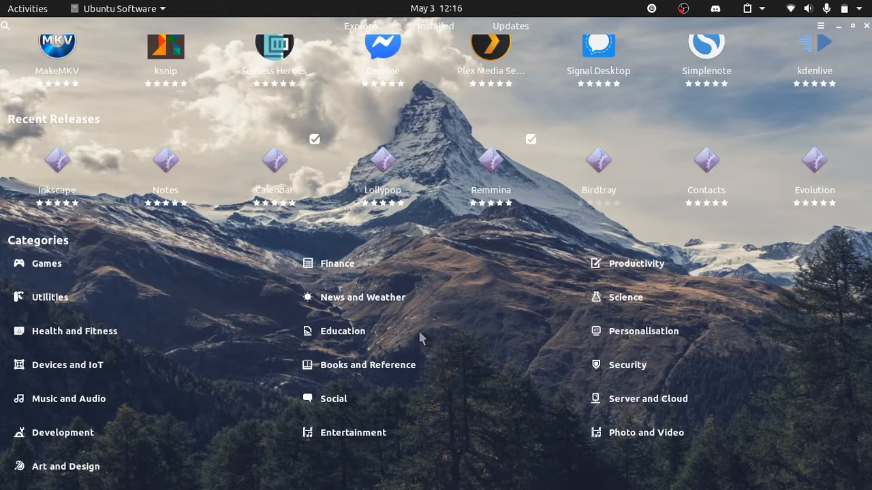
pyautogui.moveTo(627, 472)
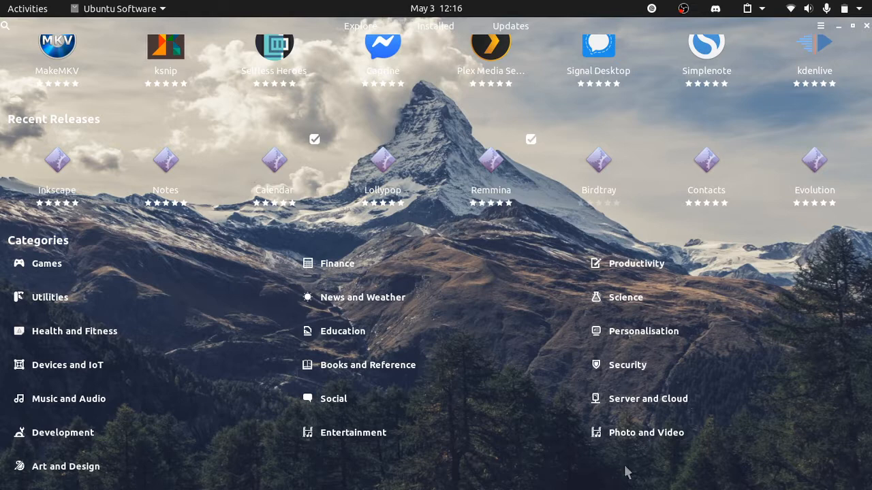
pyautogui.moveTo(696, 259)
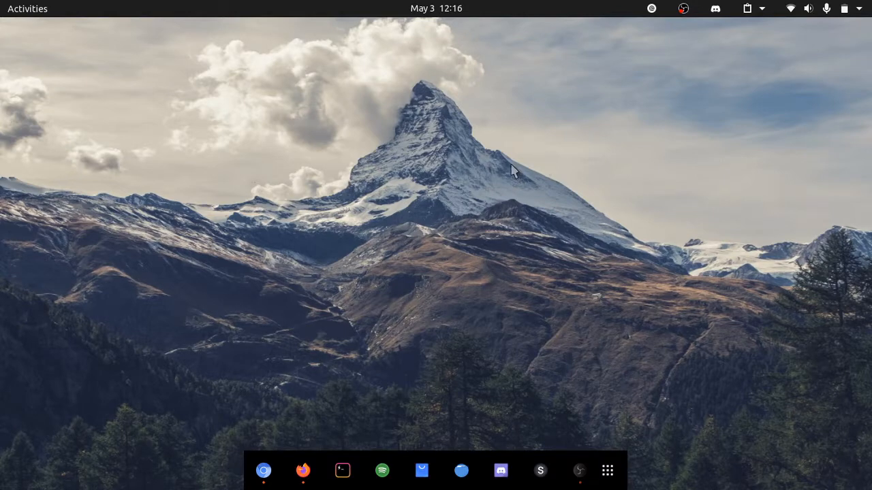
pyautogui.moveTo(315, 385)
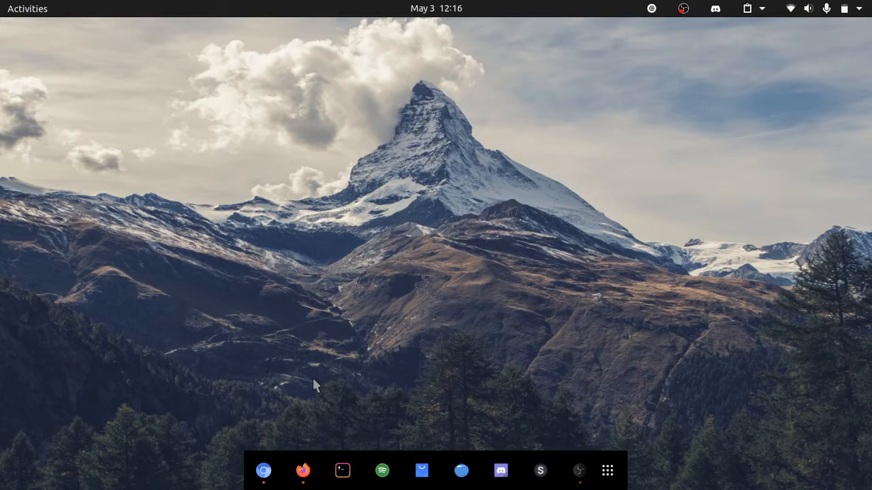
pyautogui.moveTo(302, 471)
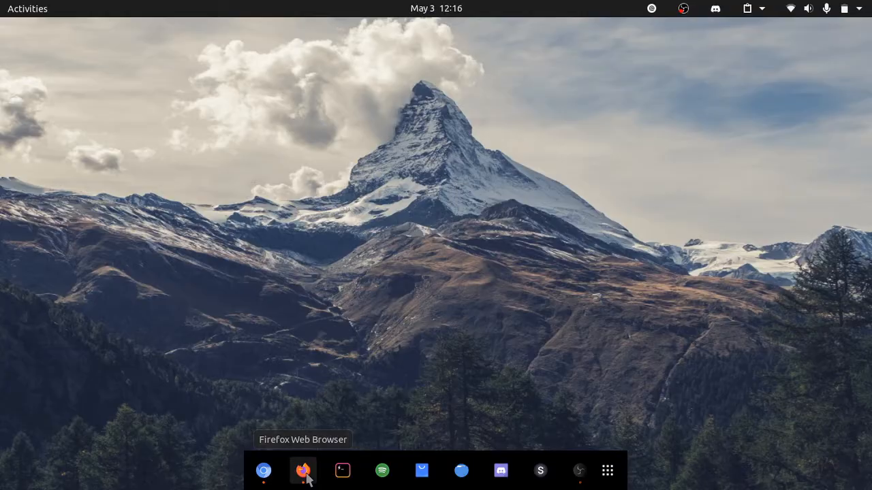
pyautogui.write('Firefox add ons')
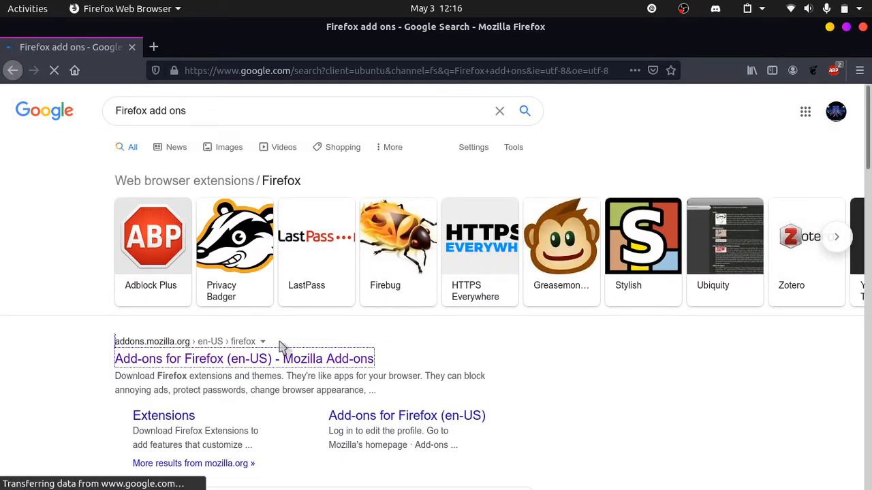
# - On addons.mozilla.org, search 'gnome' and go to the GNOME Shell integration add-on page
pyautogui.click(243, 358)
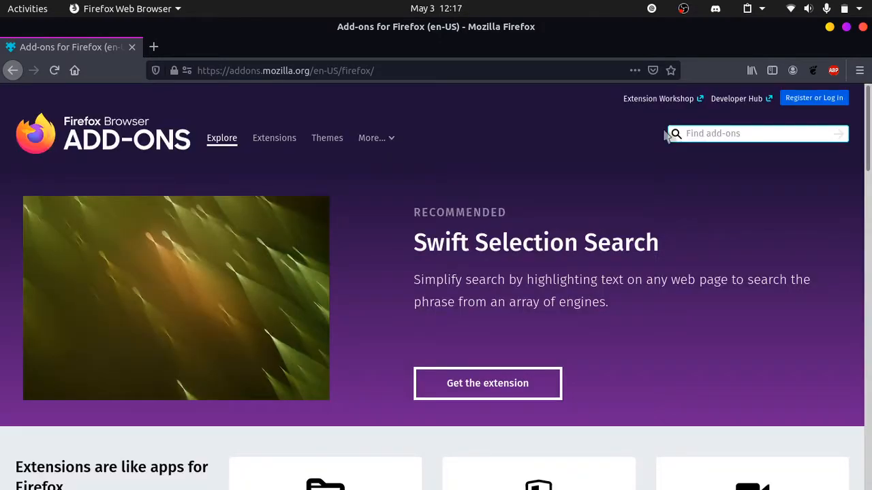
pyautogui.click(756, 133)
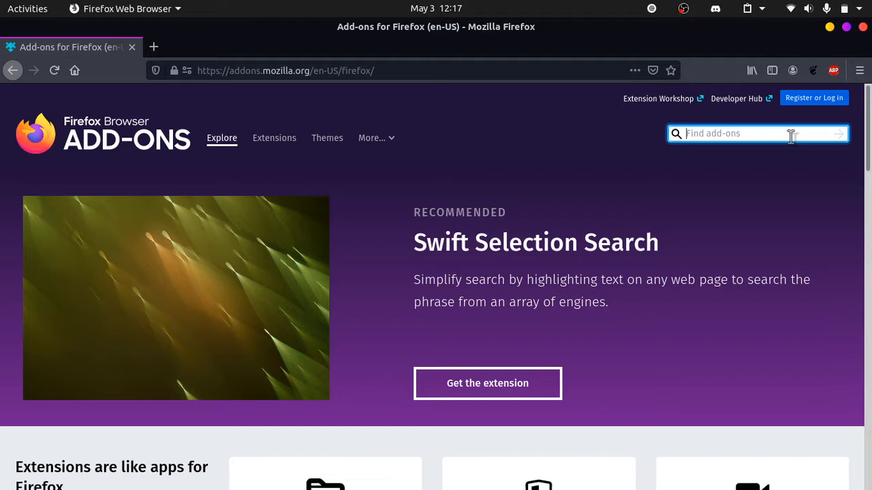
pyautogui.write('gnome')
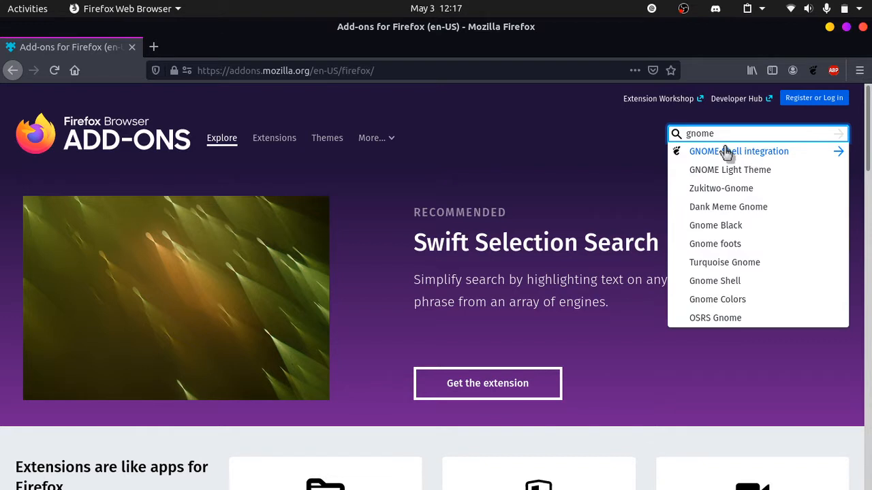
pyautogui.click(738, 151)
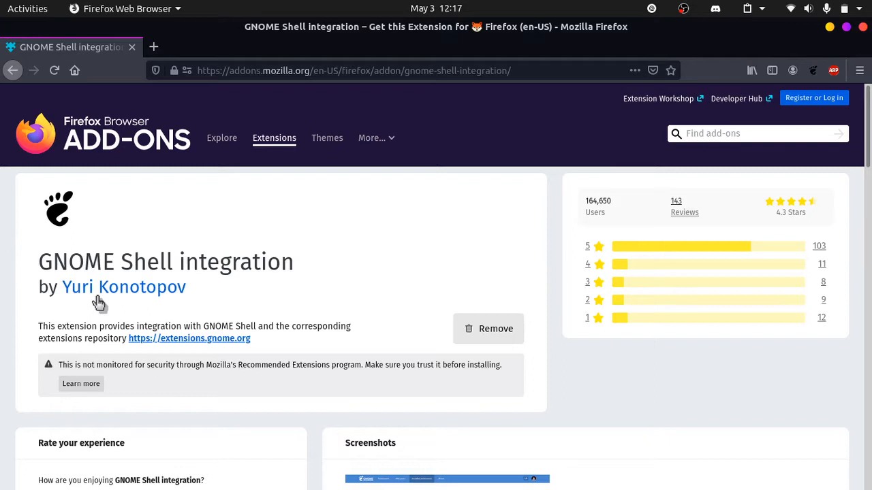
pyautogui.moveTo(109, 304)
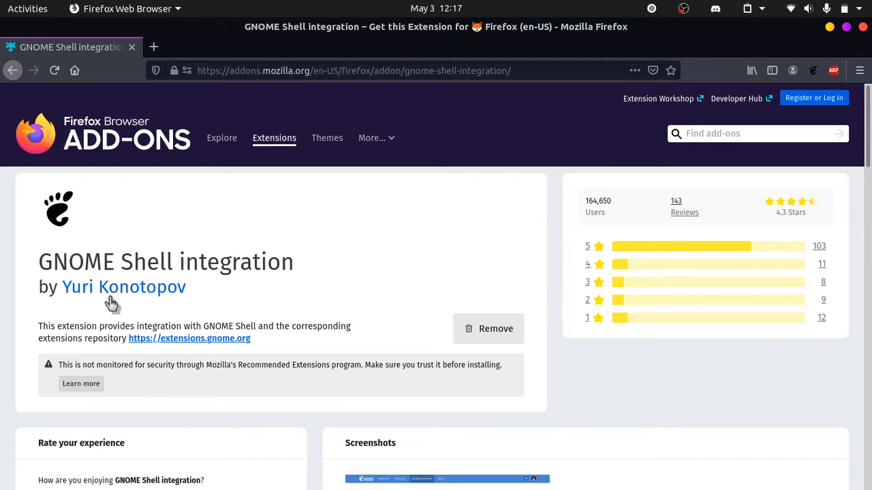
pyautogui.moveTo(502, 318)
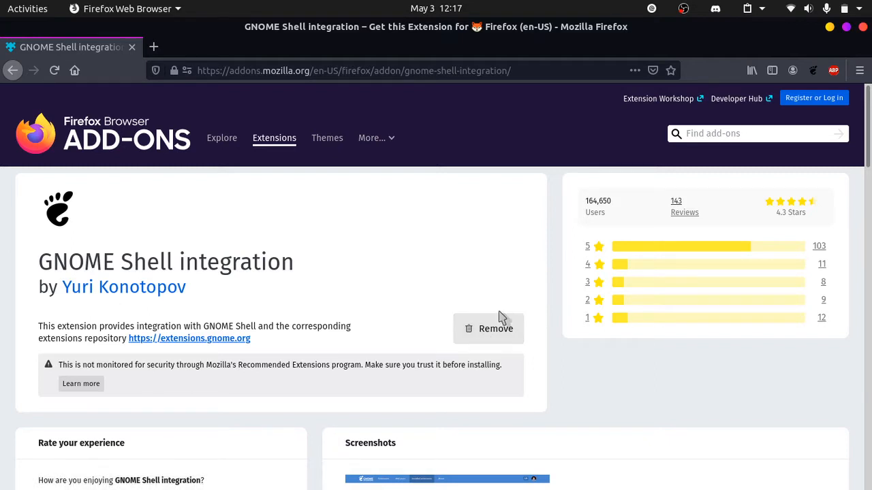
pyautogui.moveTo(509, 341)
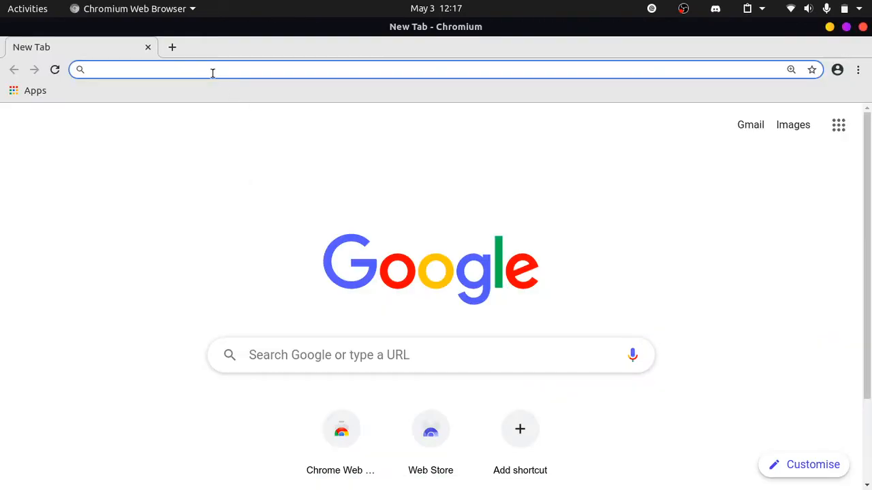
# - Reach the Chrome Web Store via Google and search it for 'Gnome Shell'
pyautogui.write('Chrome')
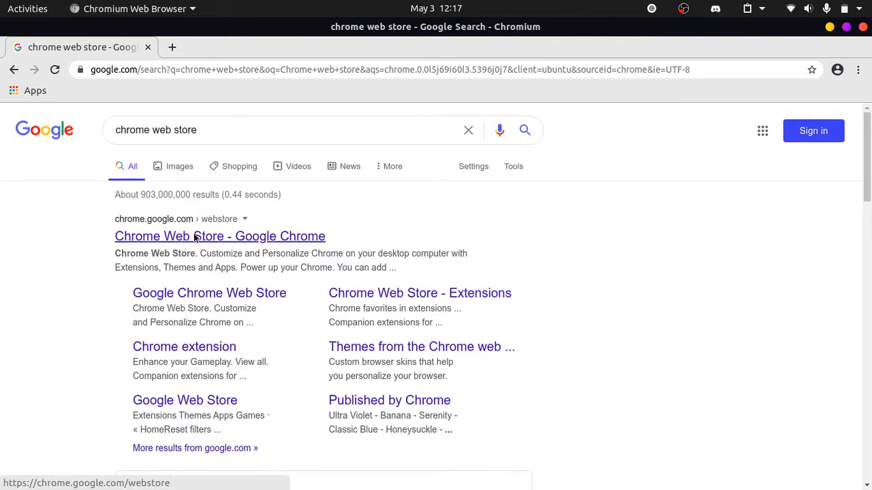
pyautogui.click(219, 237)
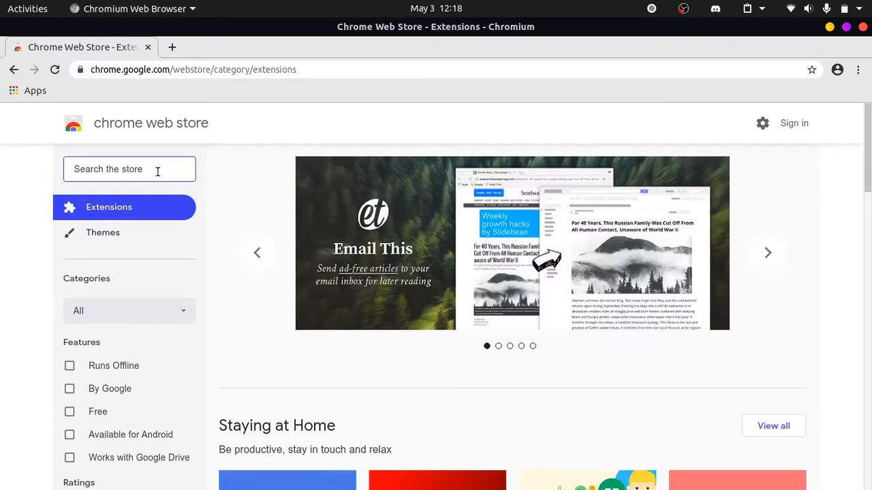
pyautogui.write('Gnome Shell')
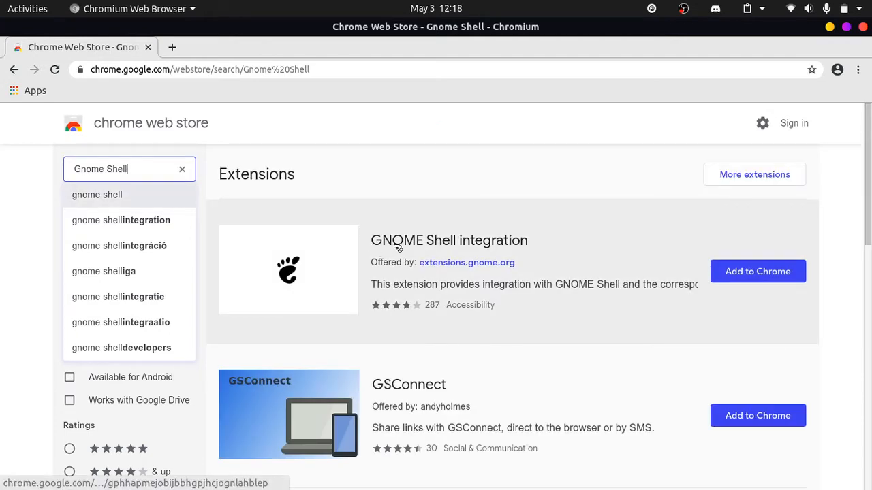
pyautogui.moveTo(356, 319)
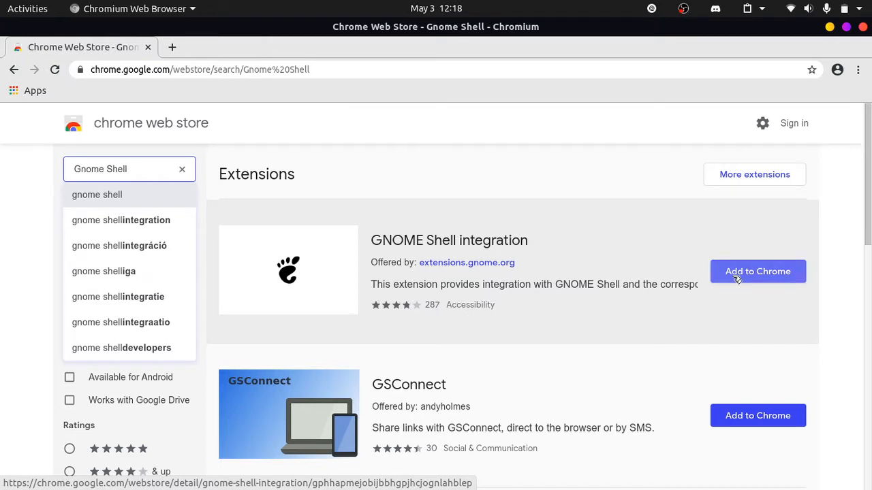
# - Add GNOME Shell integration to Chromium and confirm in the 'Add extension' dialog
pyautogui.click(757, 271)
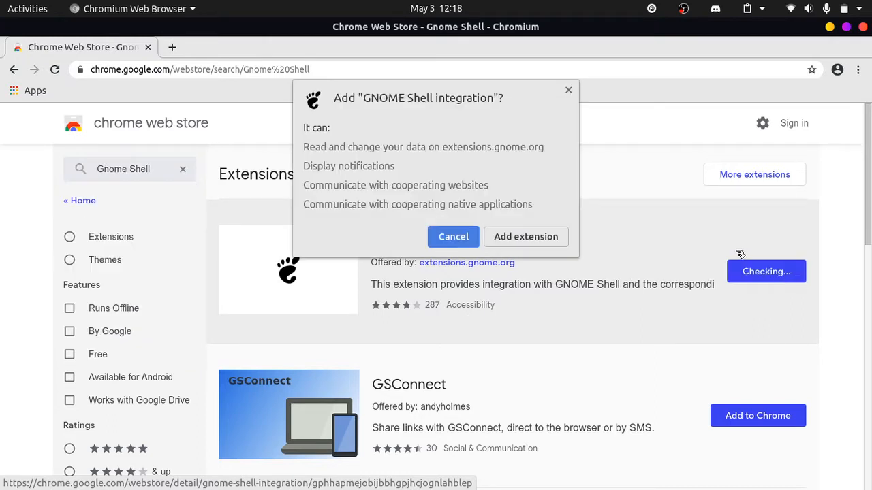
pyautogui.moveTo(311, 158)
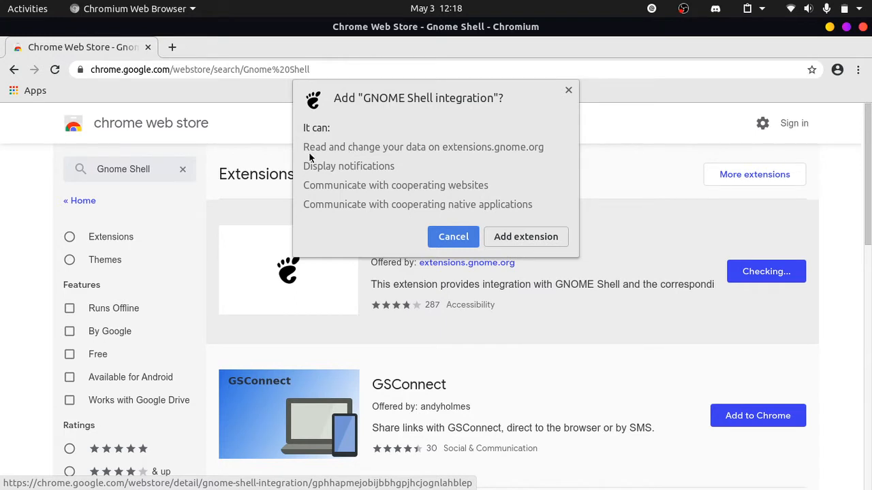
pyautogui.moveTo(409, 169)
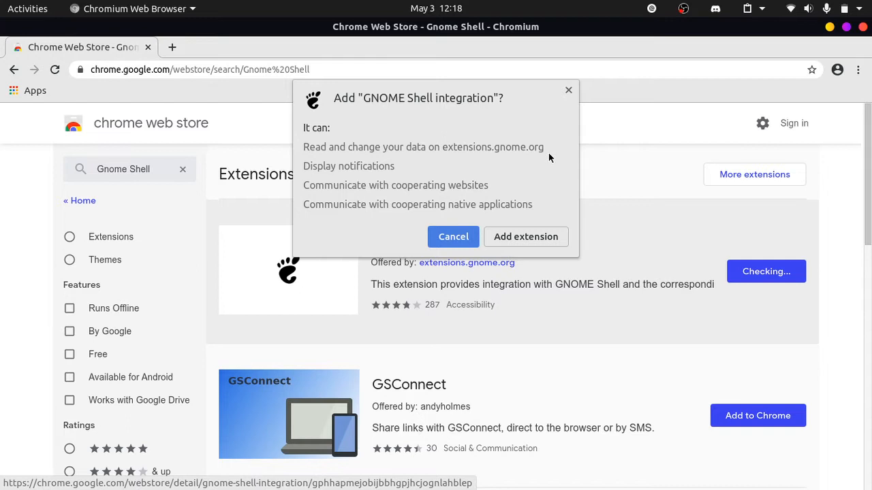
pyautogui.moveTo(488, 221)
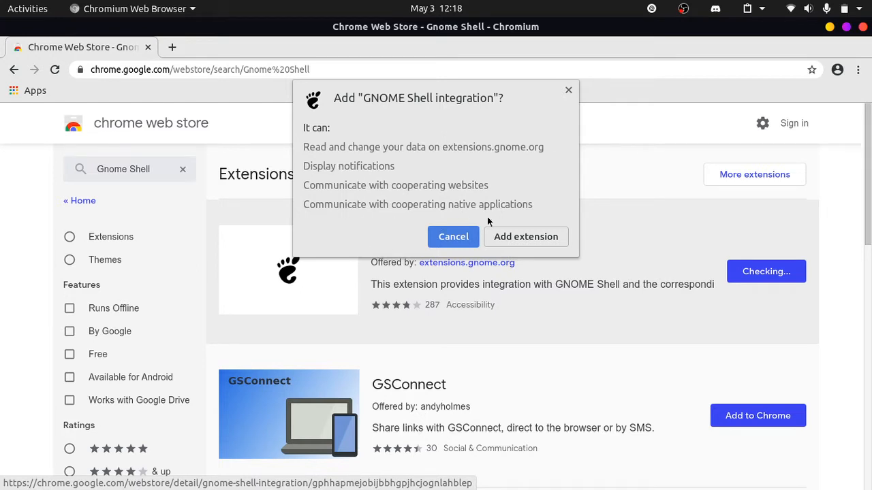
pyautogui.click(453, 237)
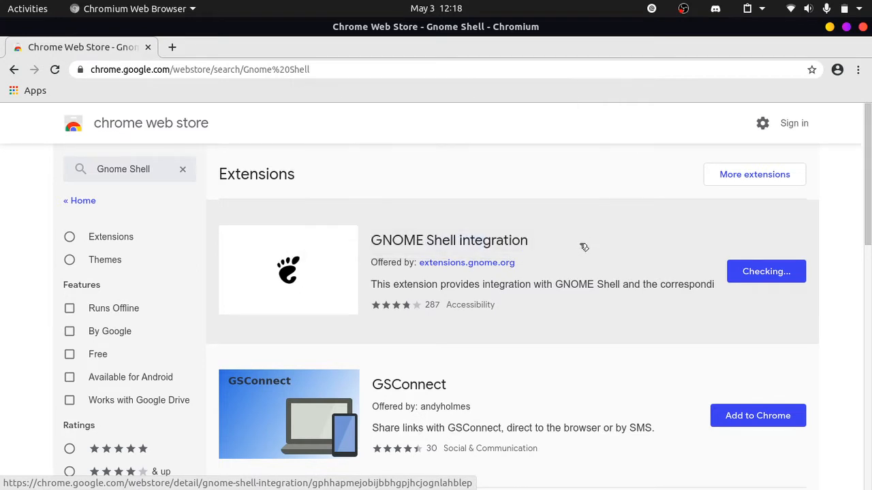
# - Wait for GNOME Shell integration to finish installing and show the ADDED badge
pyautogui.click(765, 272)
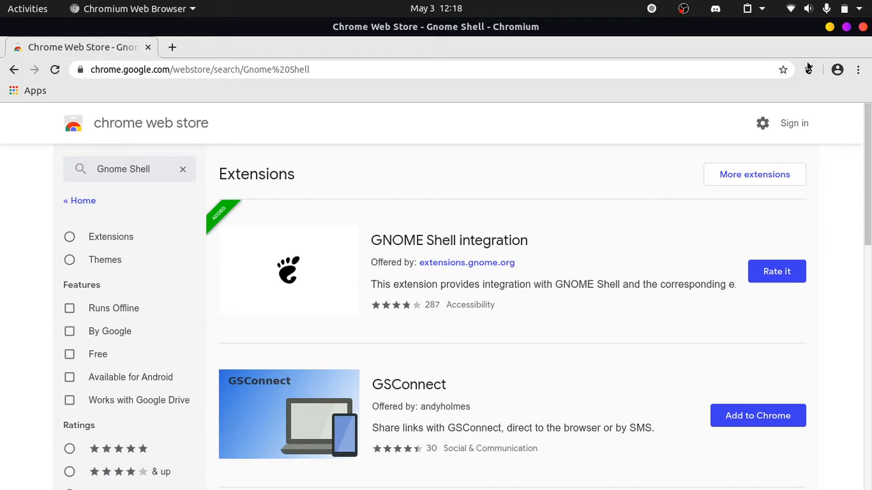
pyautogui.moveTo(287, 271)
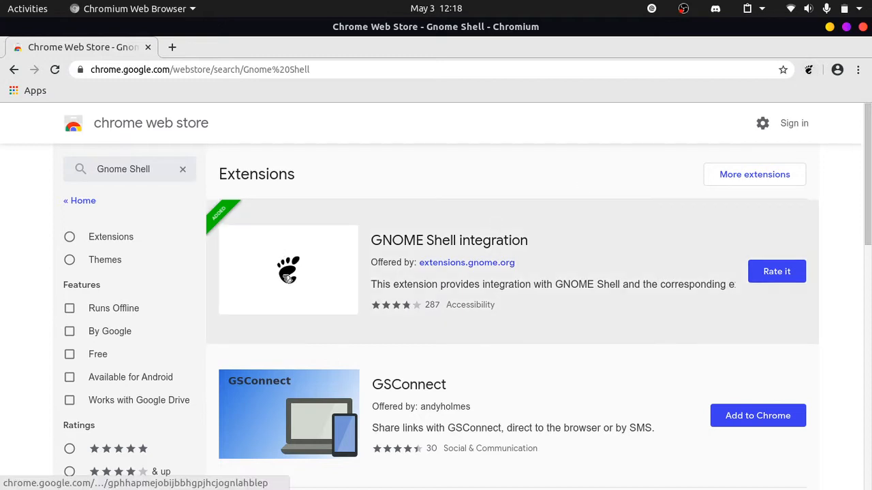
pyautogui.moveTo(831, 64)
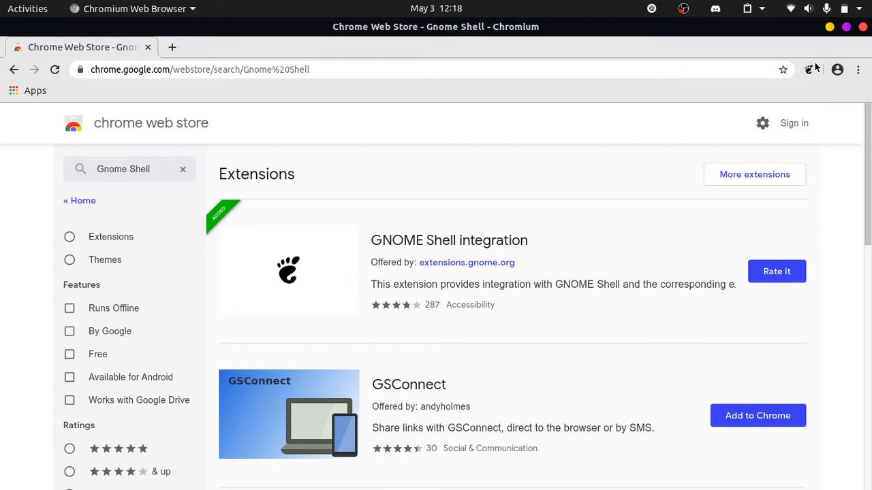
pyautogui.moveTo(809, 69)
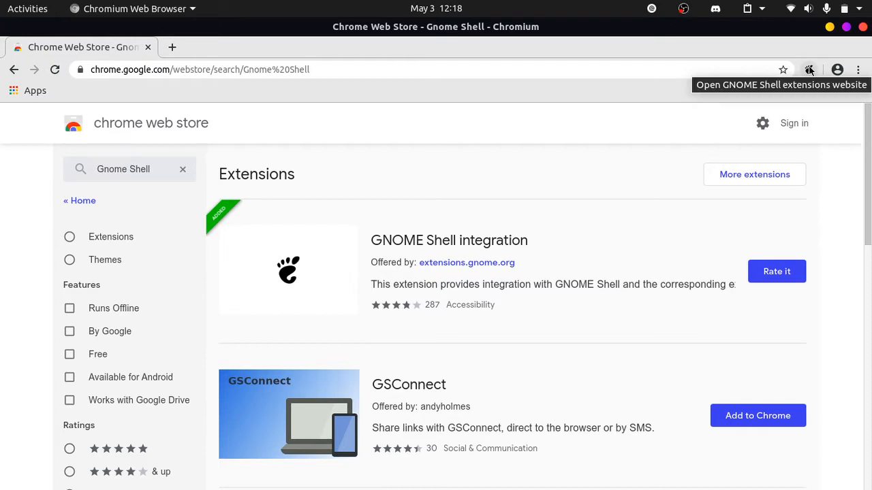
pyautogui.moveTo(674, 60)
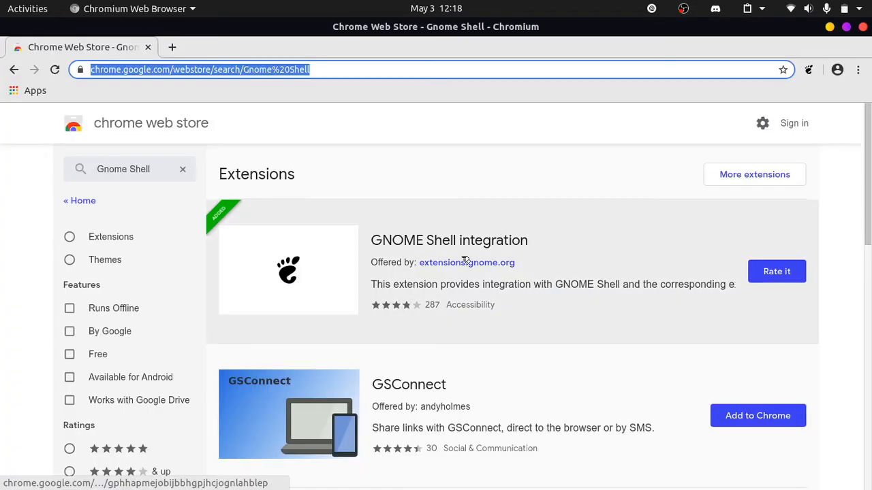
# - On the extension's details page, scroll to Overview and select the chrome-gnome-shell package name
pyautogui.click(450, 240)
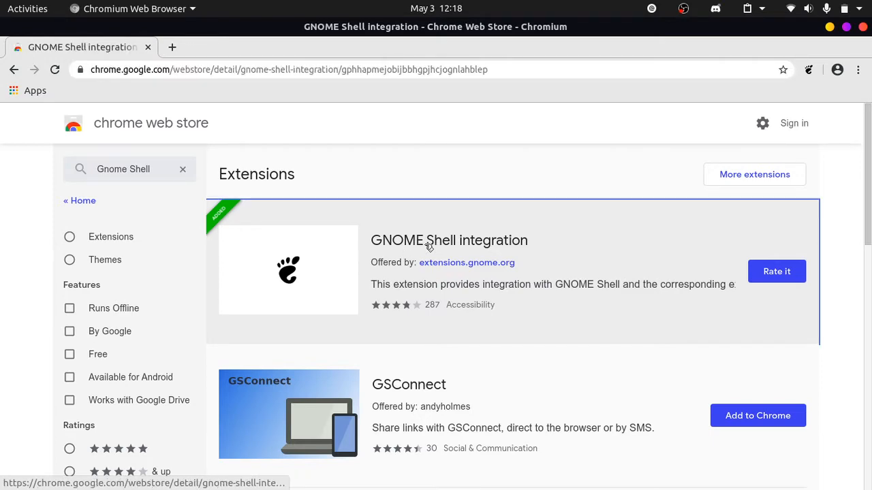
pyautogui.scroll(-3)
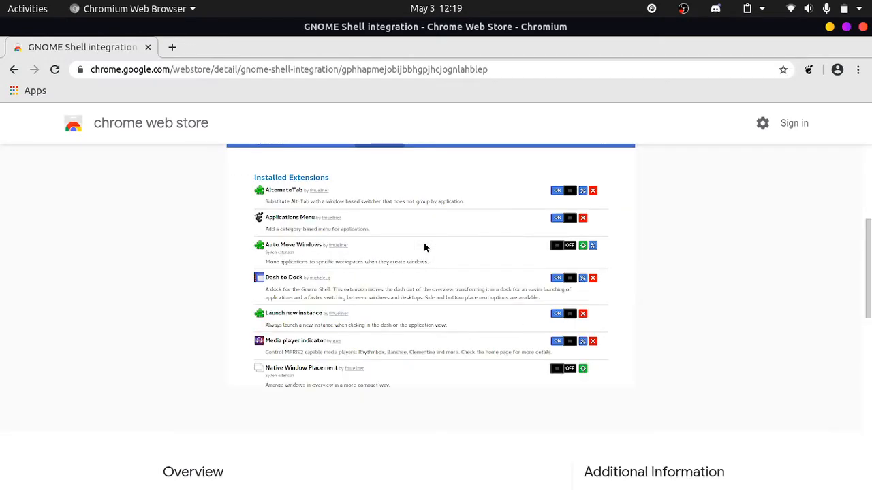
pyautogui.scroll(-3)
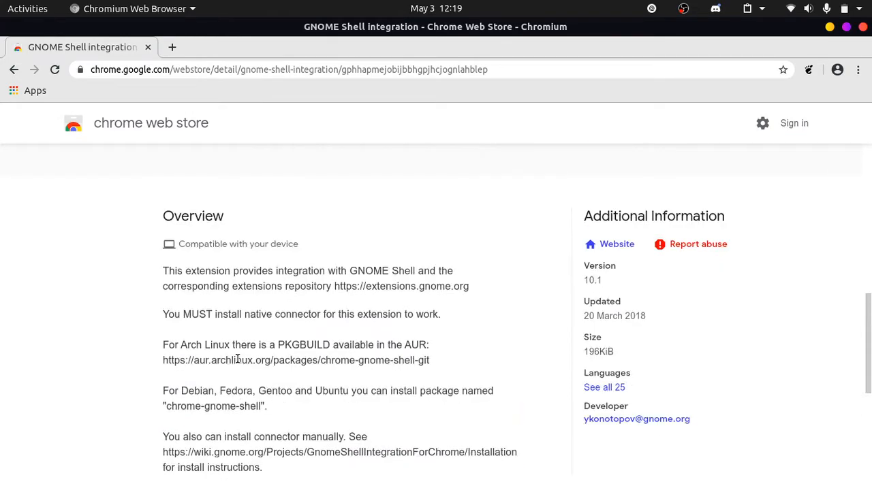
pyautogui.scroll(-3)
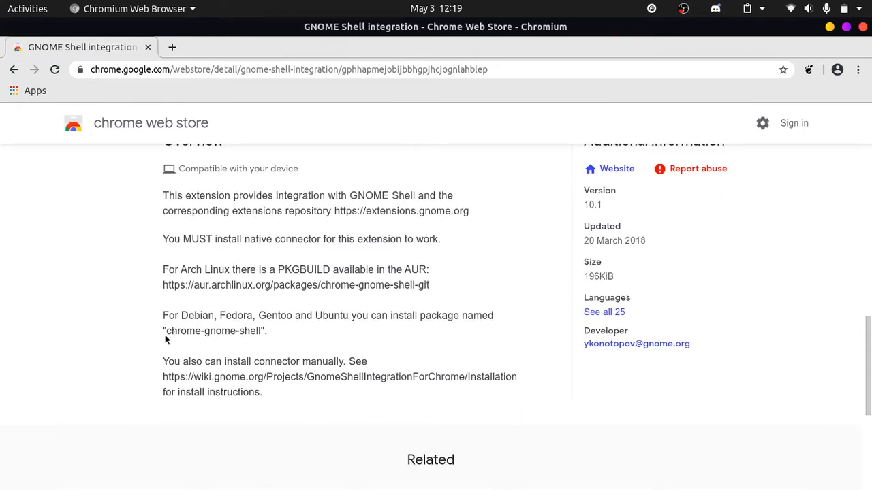
pyautogui.doubleClick(214, 331)
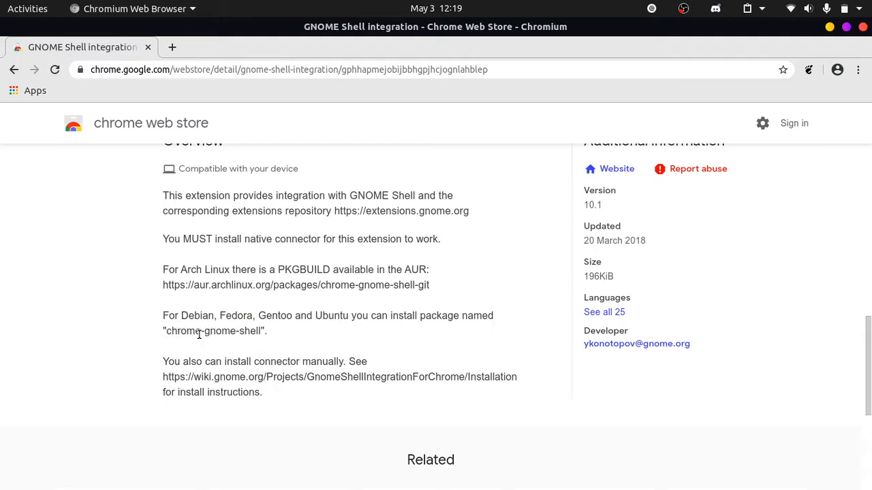
pyautogui.moveTo(280, 340)
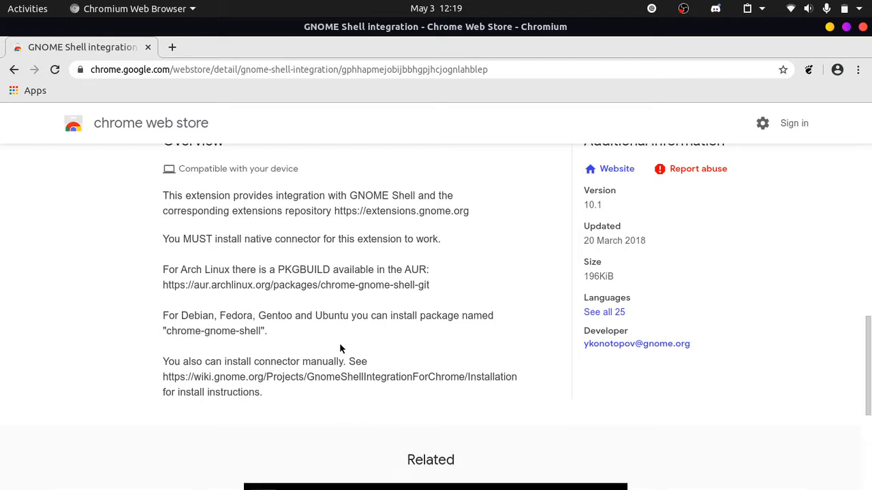
pyautogui.moveTo(408, 313)
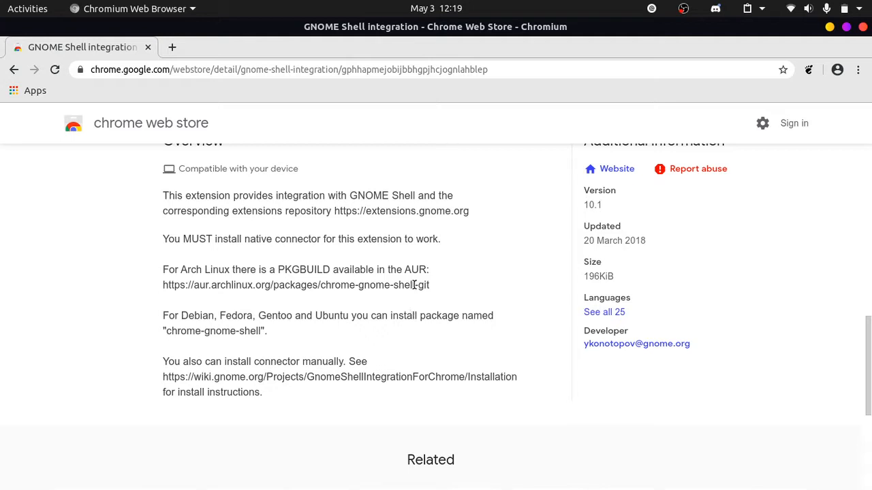
pyautogui.moveTo(381, 414)
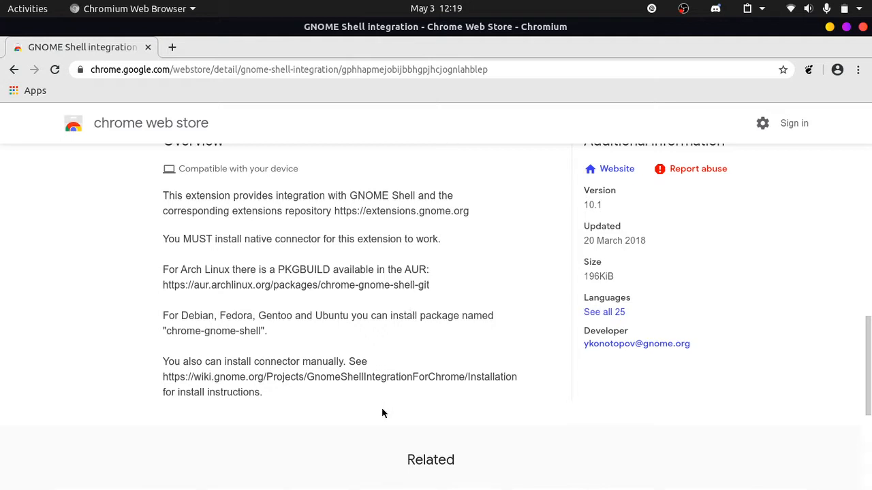
pyautogui.moveTo(381, 465)
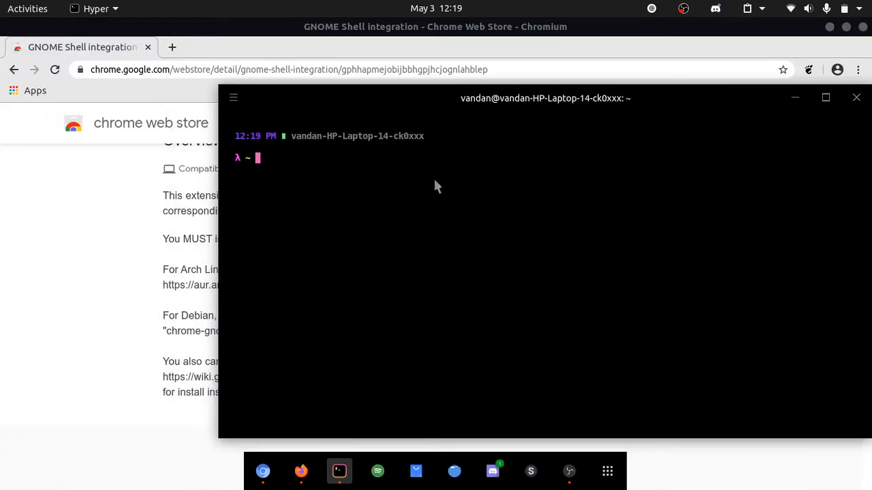
# - Run 'sudo apt install chrome-gnome-shell' in Hyper (already newest version), then enter 'clear'
pyautogui.write('sudo')
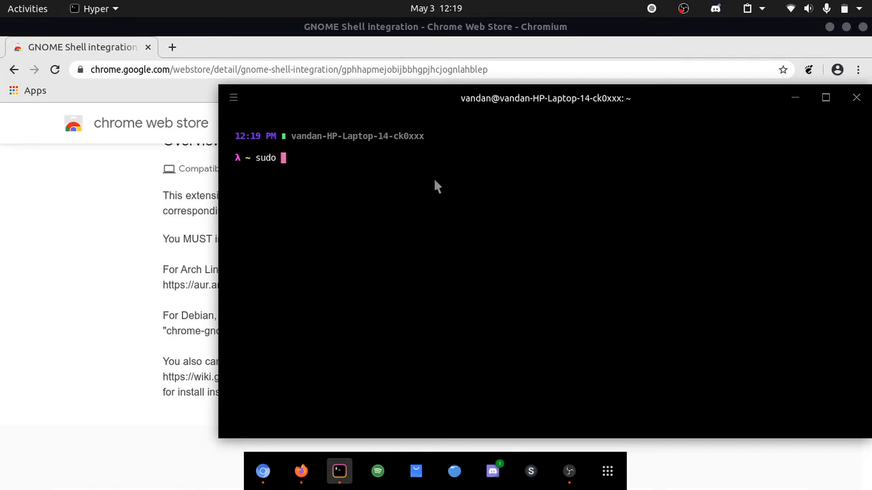
pyautogui.write('apt install')
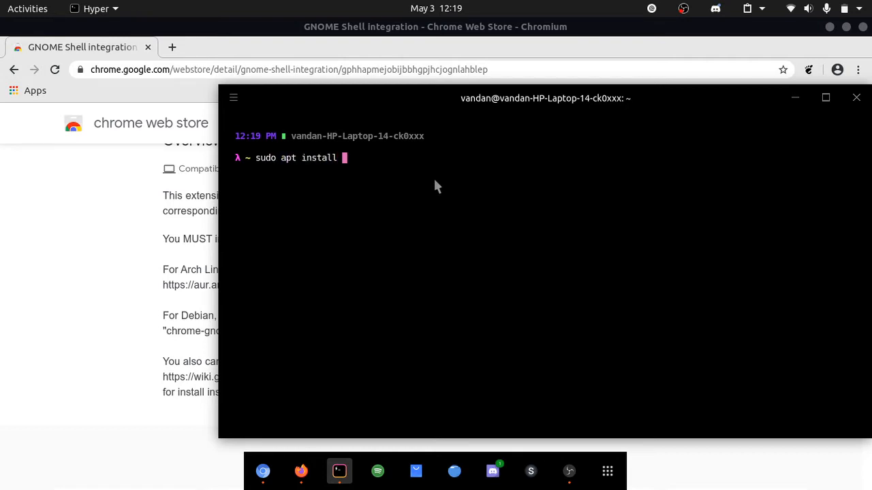
pyautogui.write('chrome')
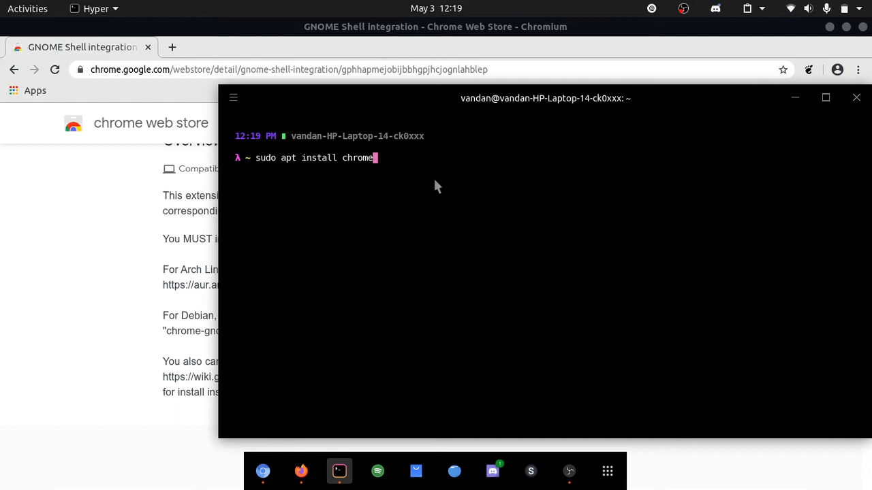
pyautogui.write('-gnome-sh')
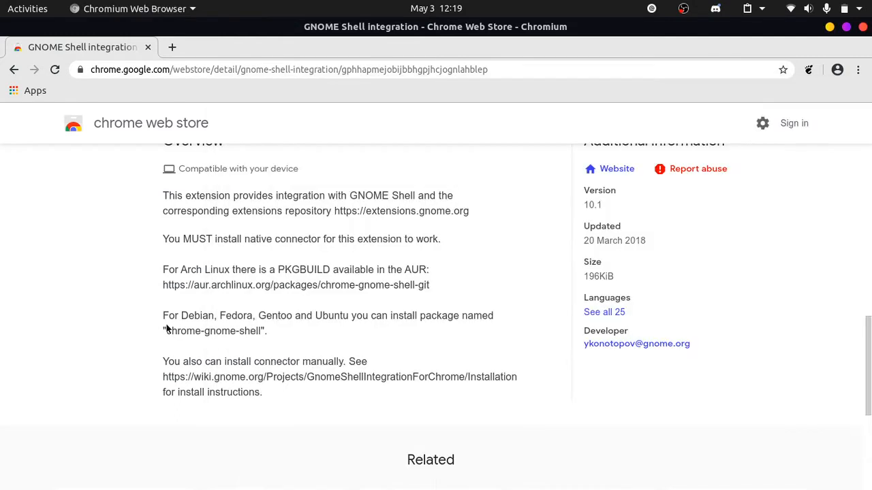
pyautogui.doubleClick(215, 331)
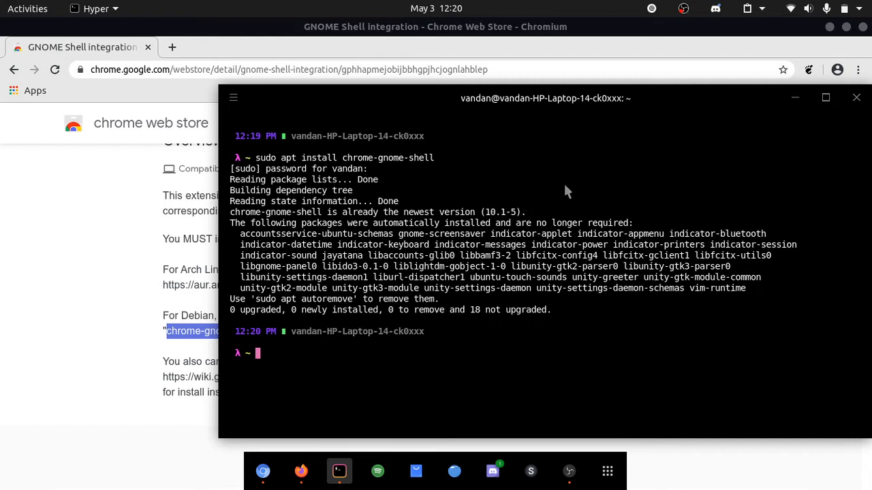
pyautogui.moveTo(349, 225)
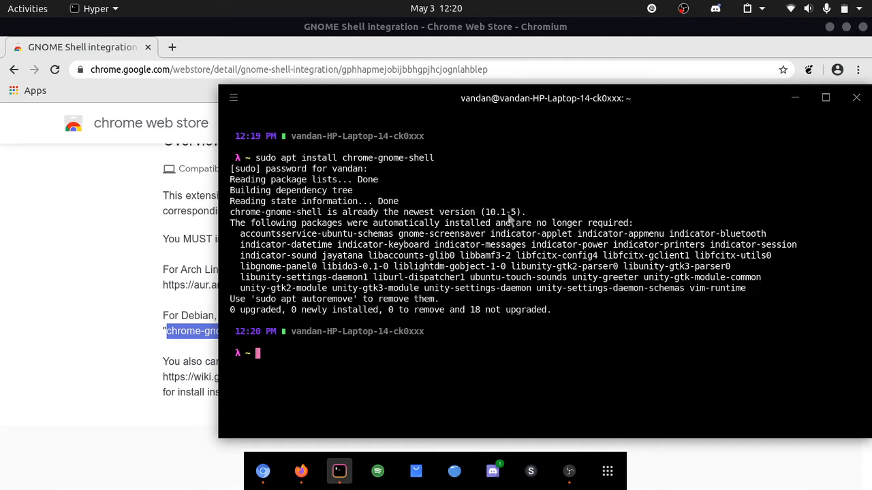
pyautogui.write('clear')
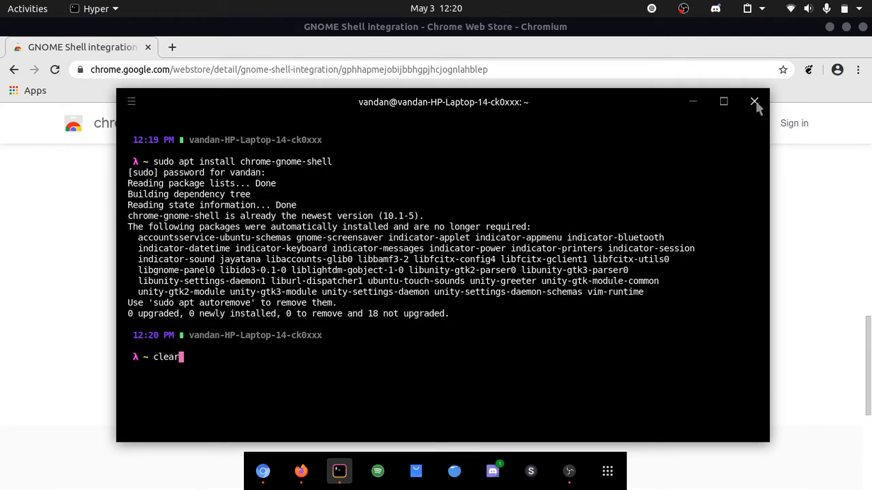
# - Go to extensions.gnome.org via the GNOME Shell integration toolbar icon and scroll the list toward Caffeine
pyautogui.click(754, 101)
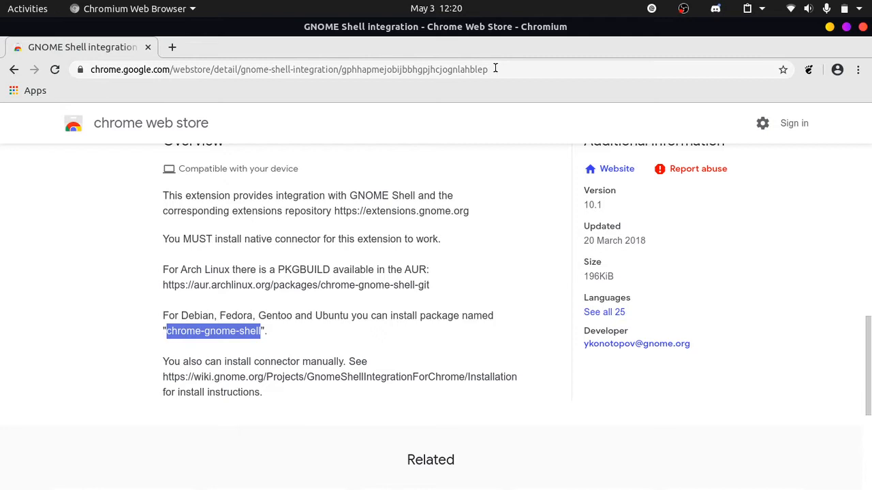
pyautogui.click(289, 70)
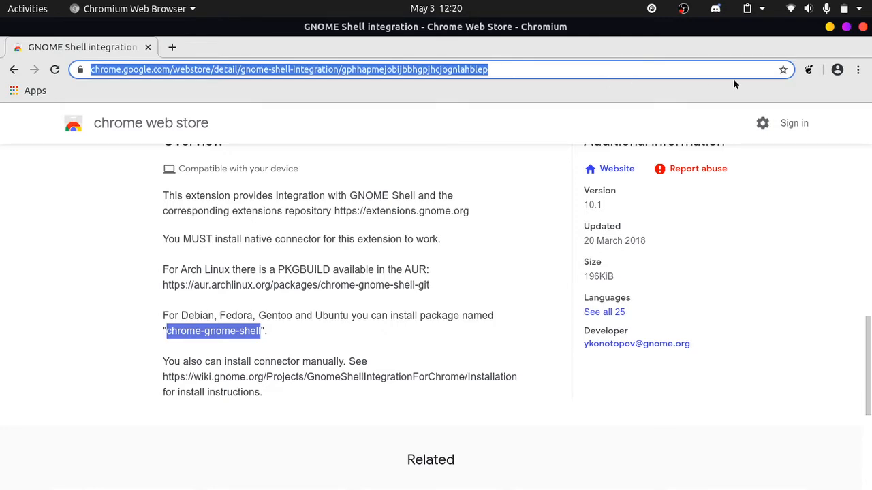
pyautogui.moveTo(809, 70)
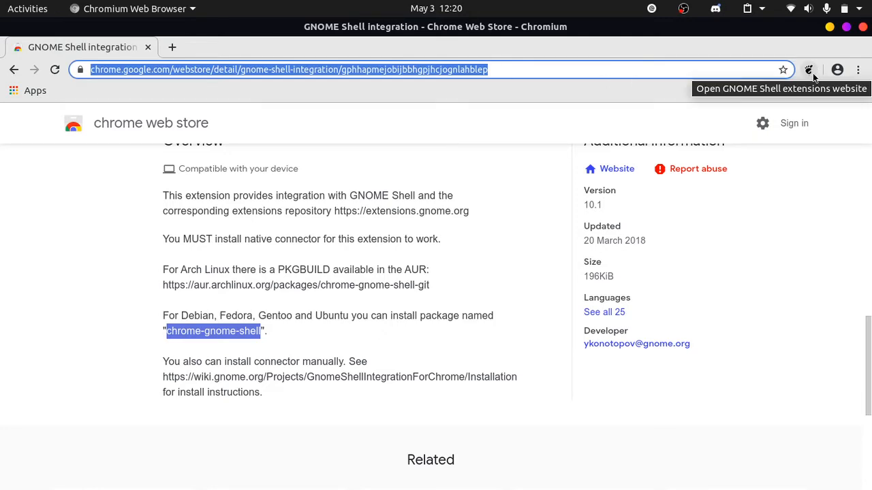
pyautogui.click(809, 69)
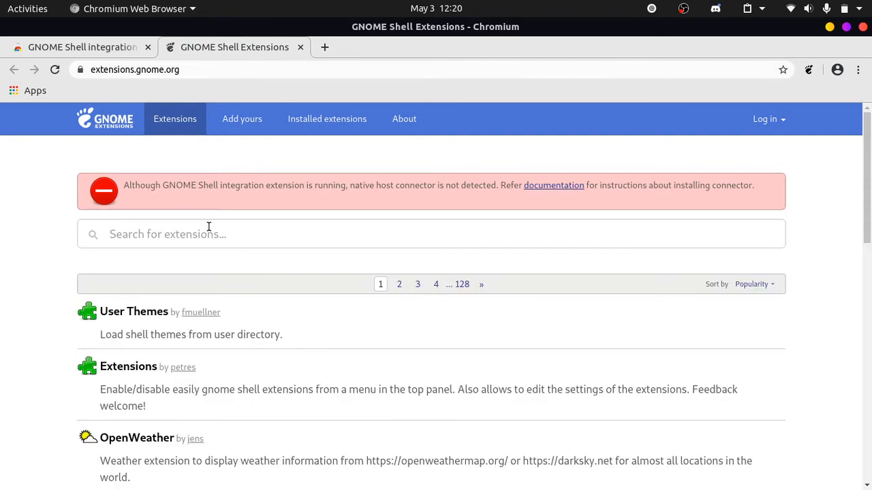
pyautogui.scroll(-3)
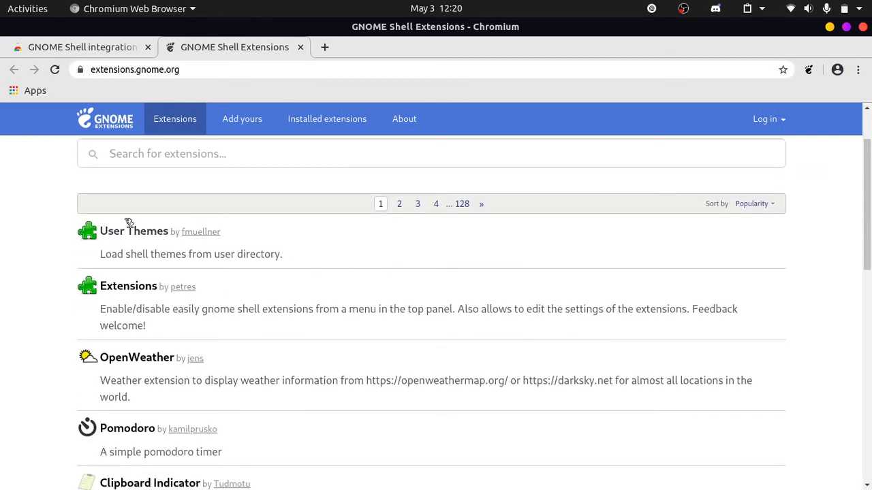
pyautogui.scroll(-3)
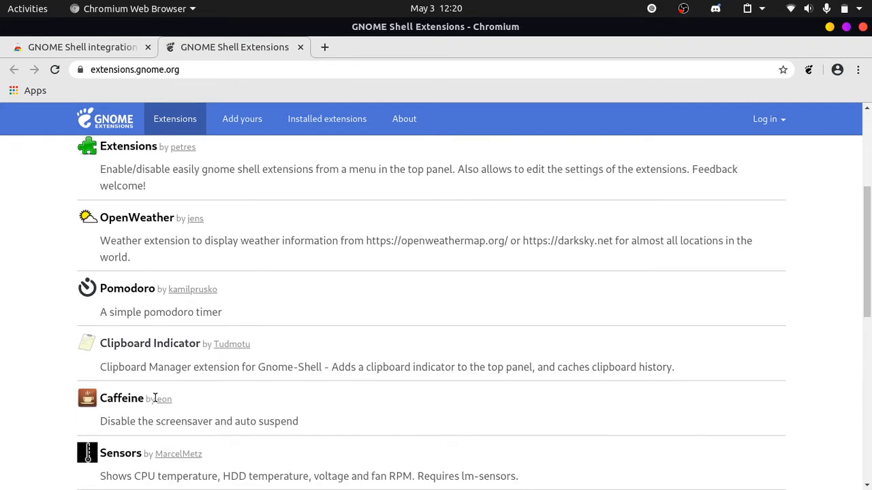
pyautogui.scroll(-3)
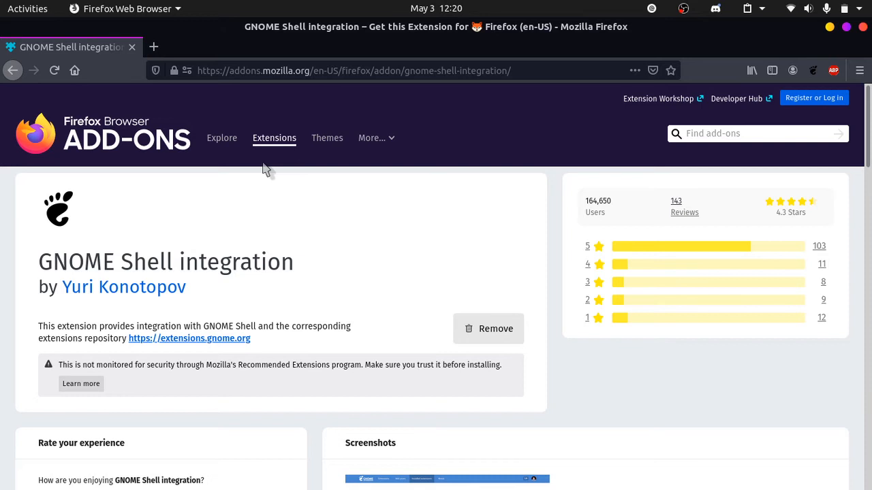
pyautogui.moveTo(701, 46)
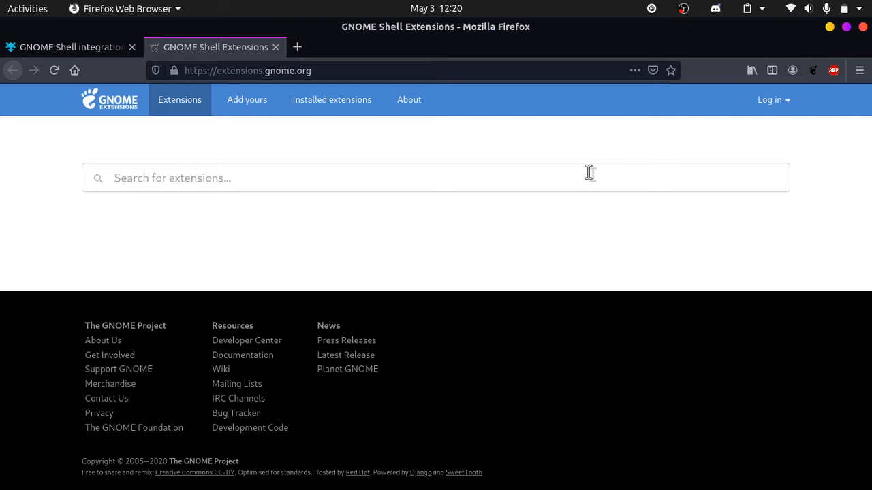
# - Focus the extensions.gnome.org search field and scroll the list down to the Caffeine entry
pyautogui.click(436, 177)
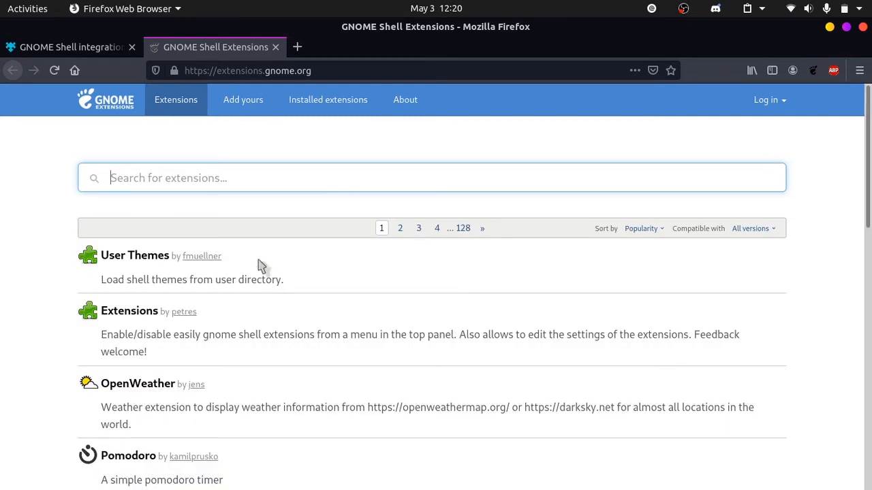
pyautogui.scroll(-3)
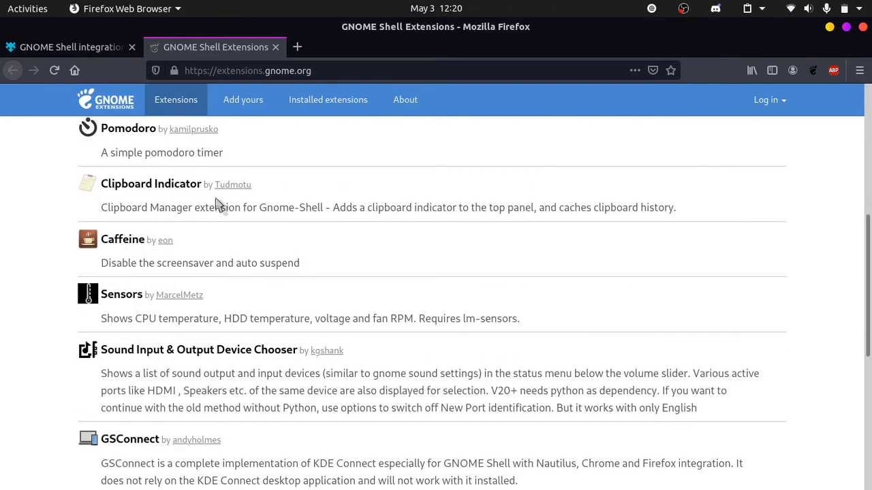
pyautogui.moveTo(321, 286)
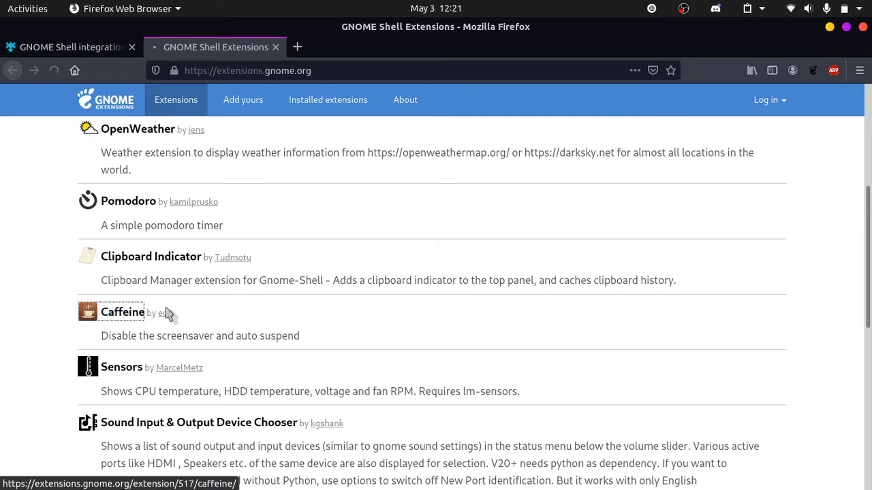
# - Go to the Caffeine extension page and toggle it from OFF to ON
pyautogui.click(123, 312)
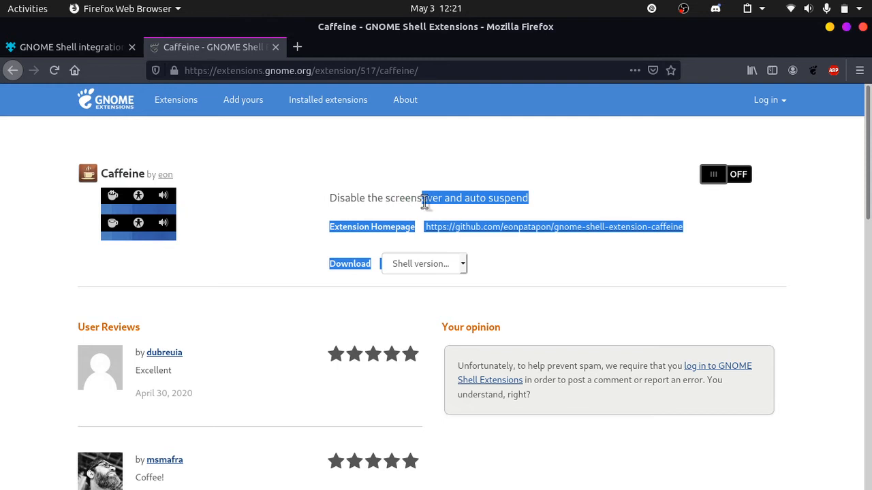
pyautogui.click(538, 201)
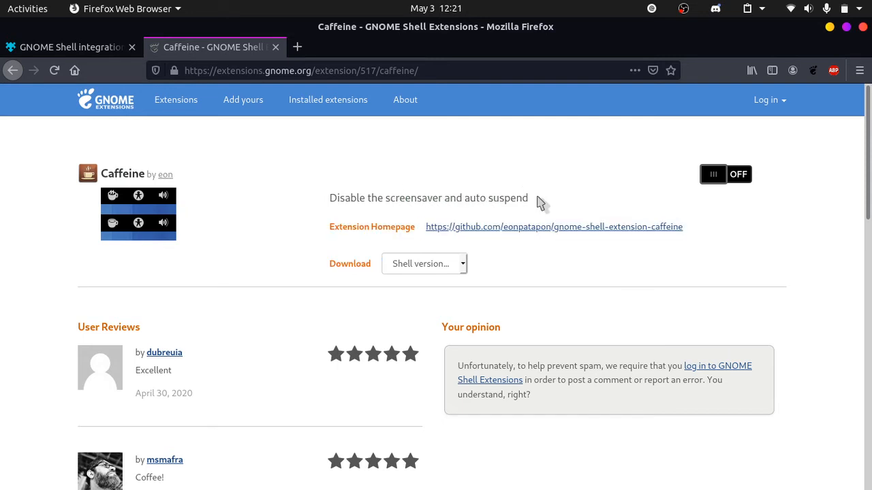
pyautogui.moveTo(639, 204)
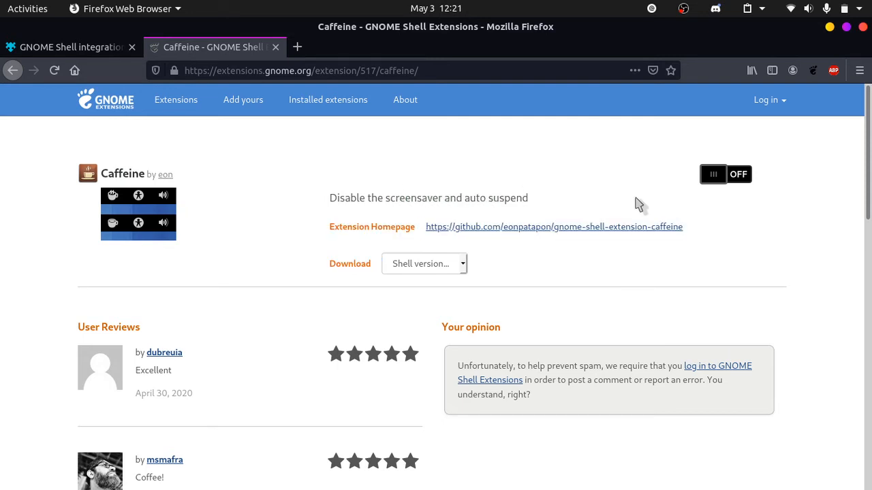
pyautogui.moveTo(768, 177)
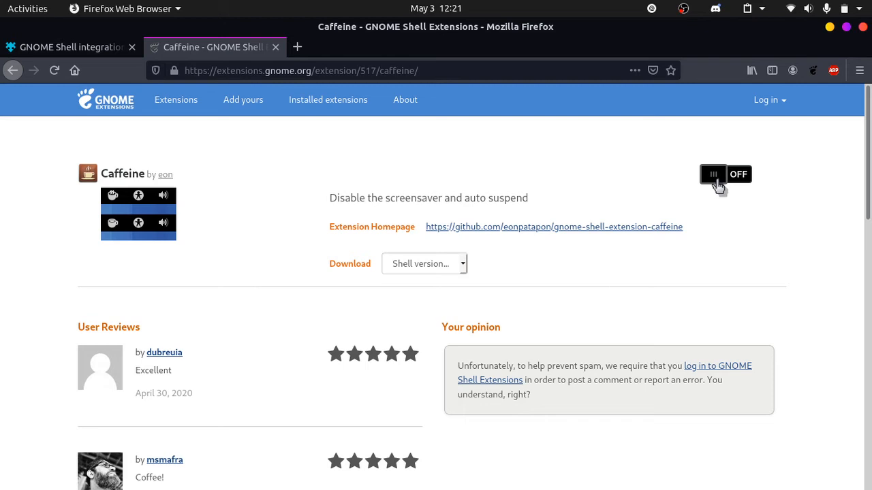
pyautogui.click(725, 174)
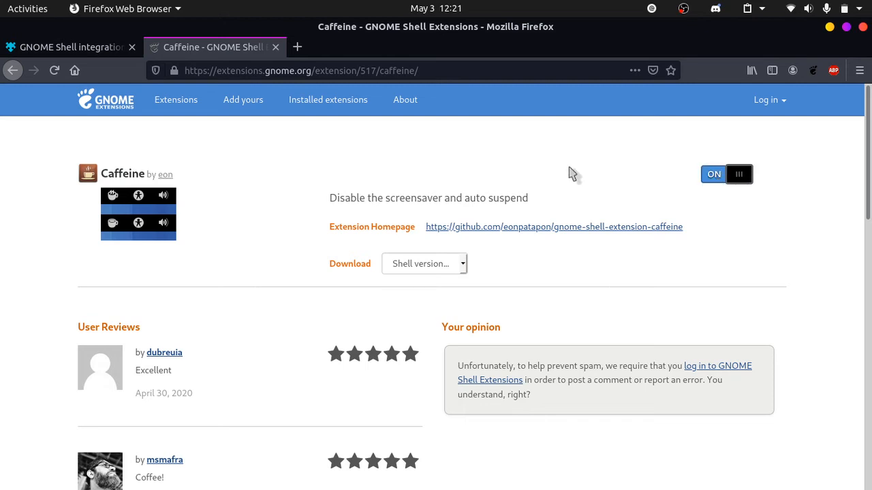
# - Approve the Caffeine install so the extension shows as switched on at extensions.gnome.org
pyautogui.click(726, 174)
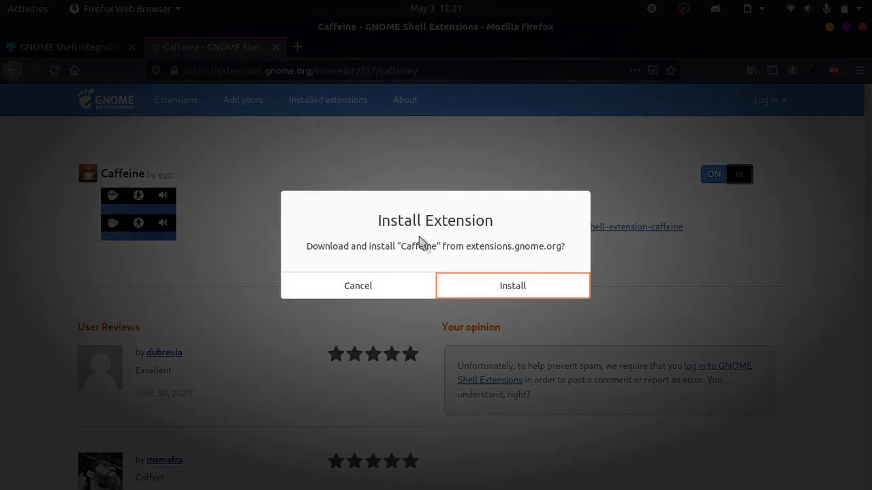
pyautogui.moveTo(384, 256)
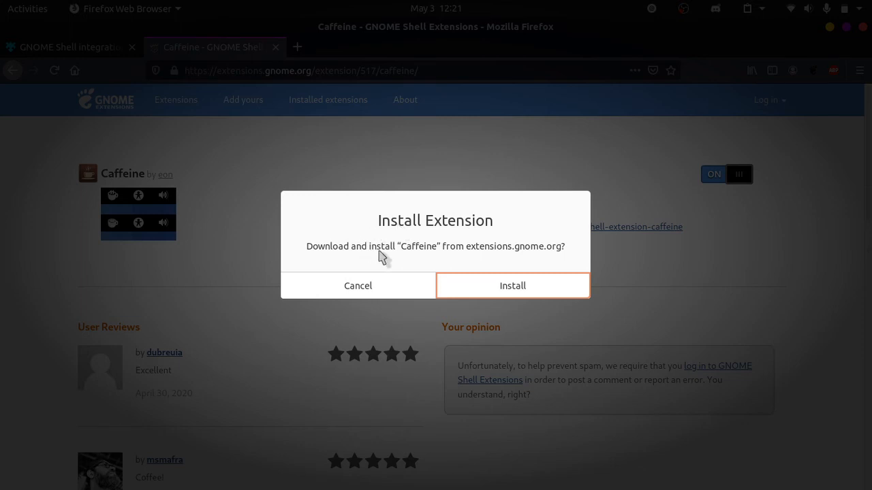
pyautogui.moveTo(545, 257)
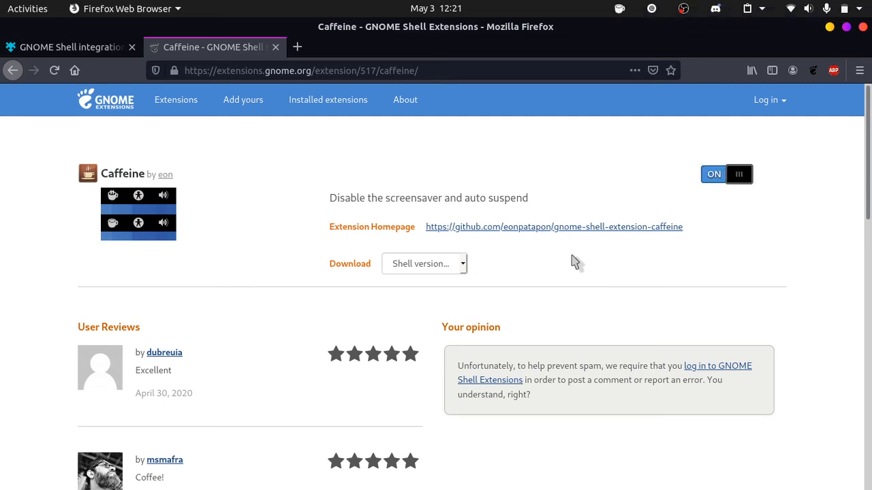
pyautogui.moveTo(621, 8)
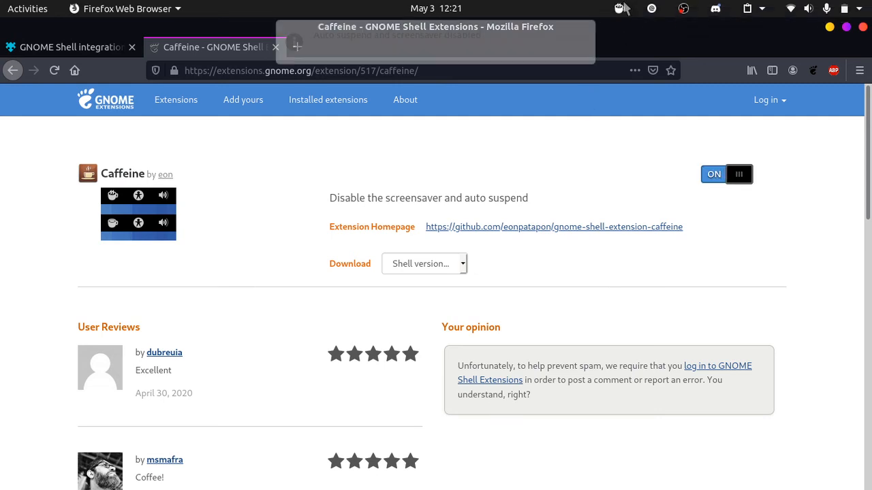
pyautogui.click(726, 175)
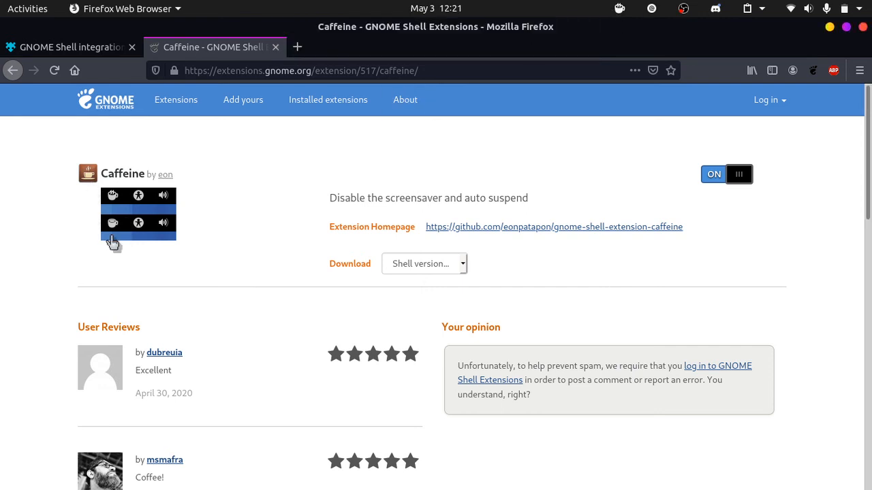
pyautogui.moveTo(830, 34)
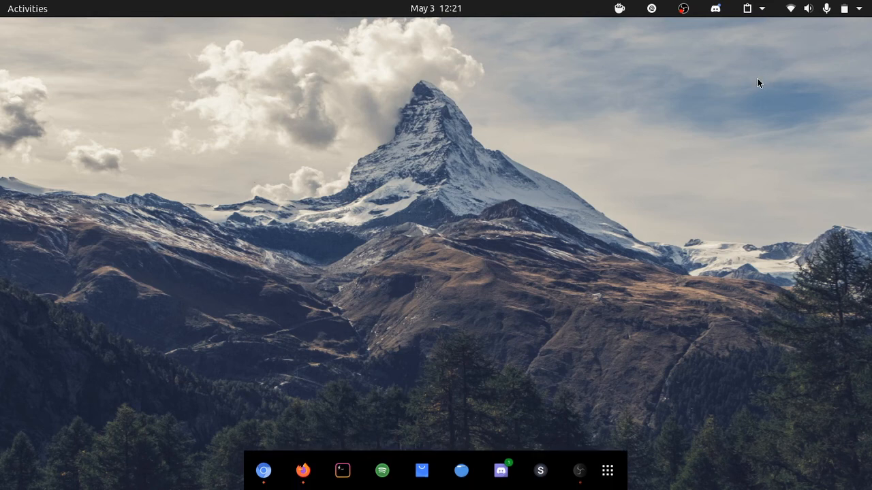
# - Bring the Chromium window with the GNOME extensions list back to the front
pyautogui.click(263, 471)
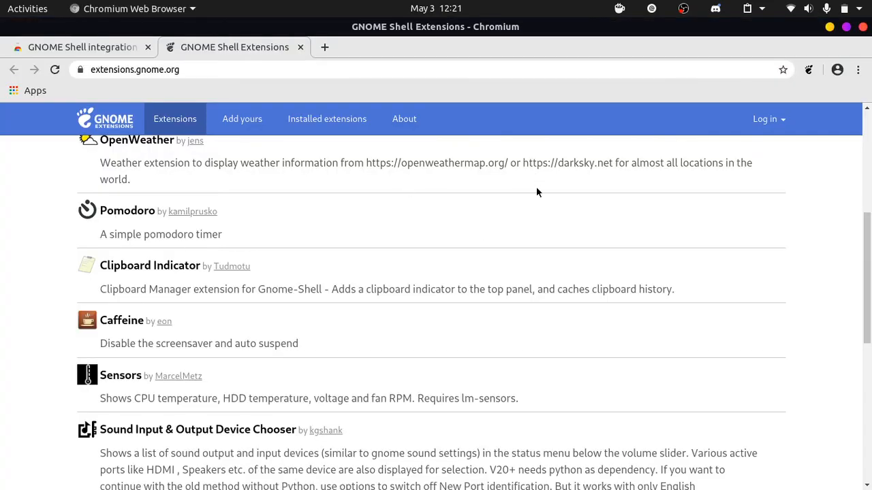
pyautogui.press('Alt+Tab')
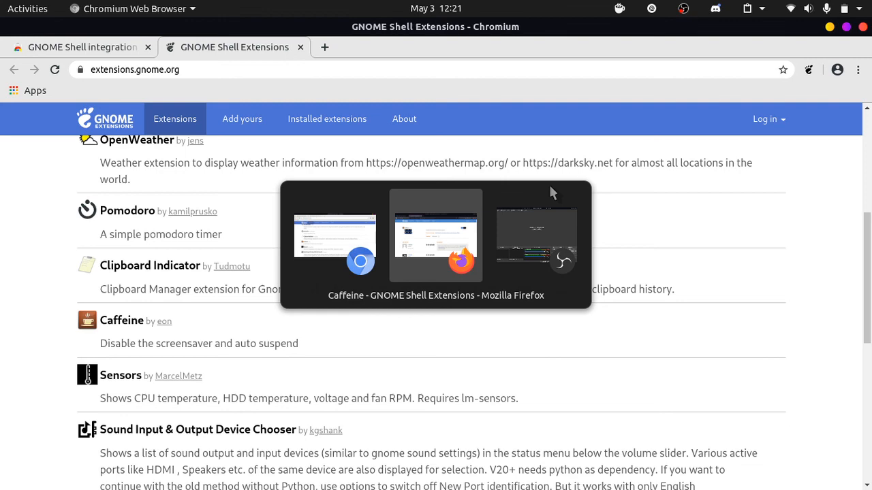